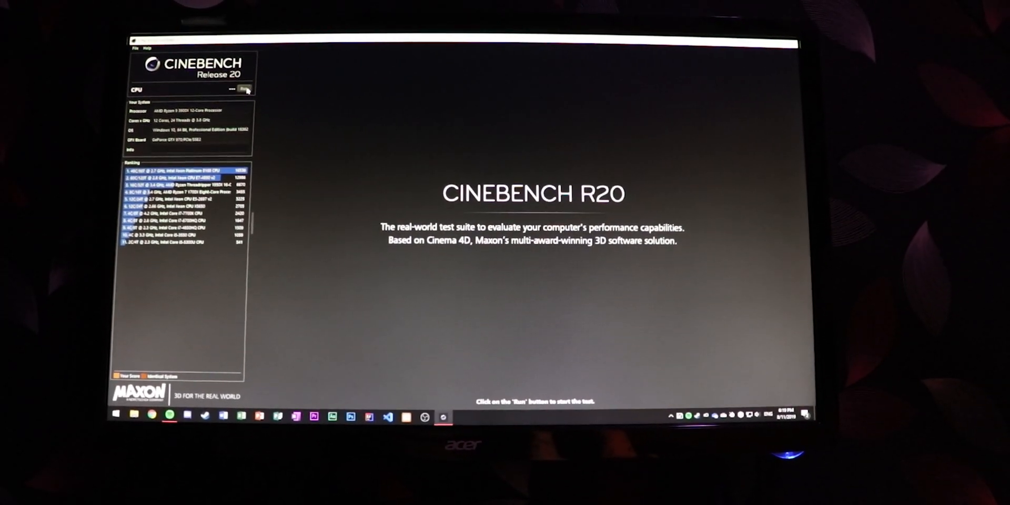
Run the multi-core CPU benchmark, scoring 6887 points for the Ryzen 9 3900X.
{"action": "left_click", "coordinate": [244, 88]}
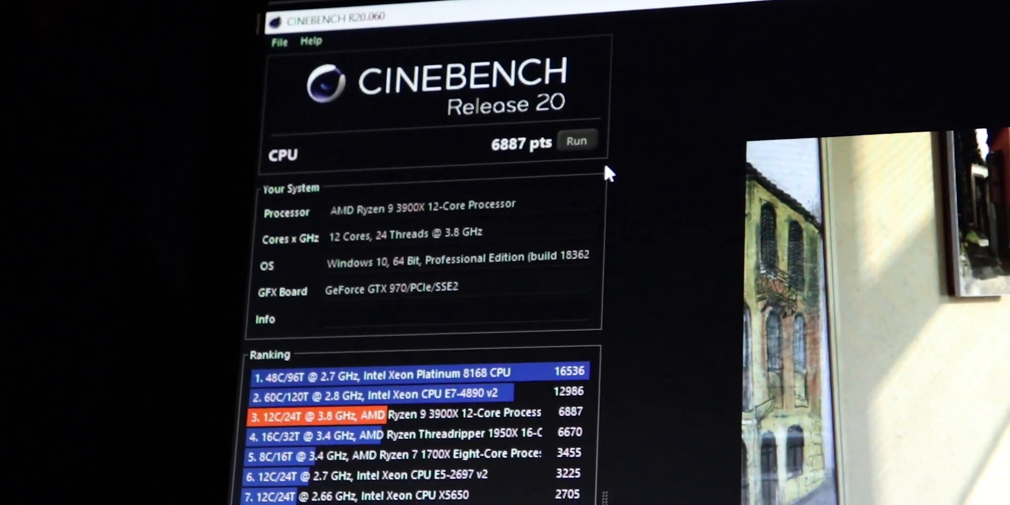
Reveal the CPU (Single Core) and MP Ratio rows beside the 6887-point result.
{"action": "scroll", "scroll_direction": "down", "scroll_amount": 3}
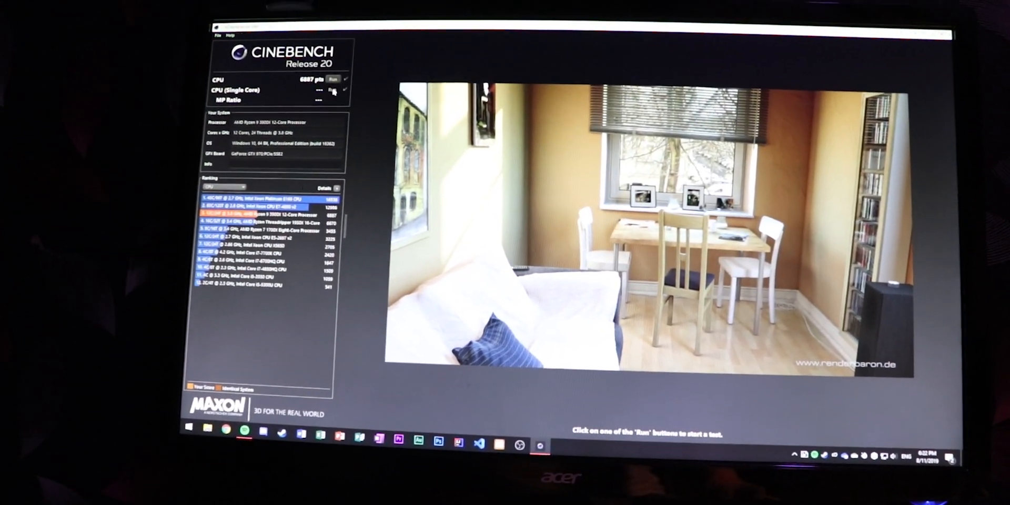
{"action": "left_click", "coordinate": [313, 90]}
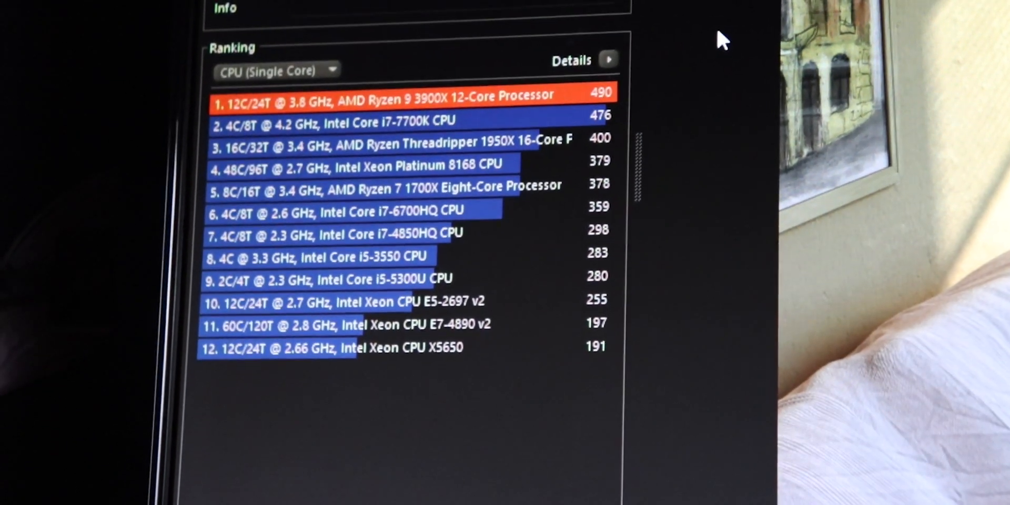
{"action": "scroll", "scroll_direction": "up", "scroll_amount": 3}
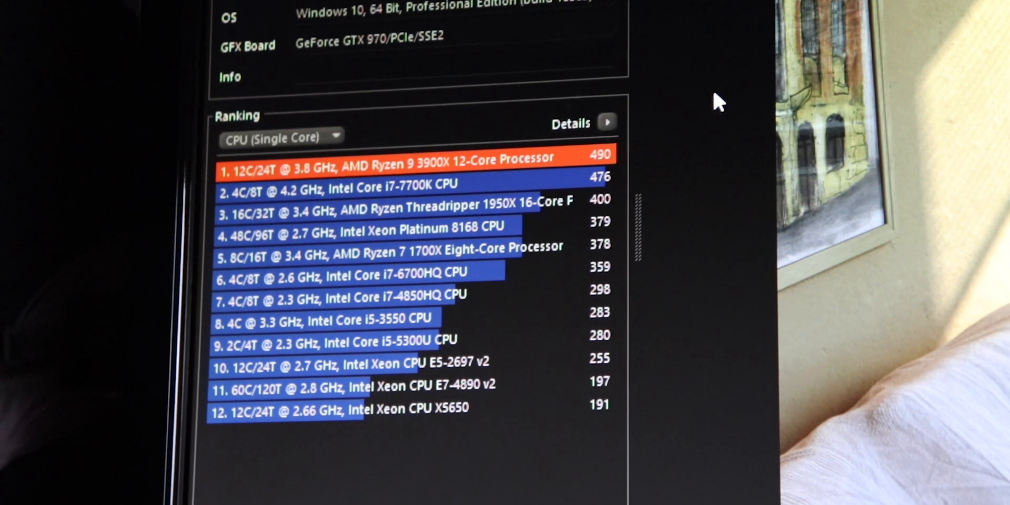
{"action": "scroll", "scroll_direction": "down", "scroll_amount": 3}
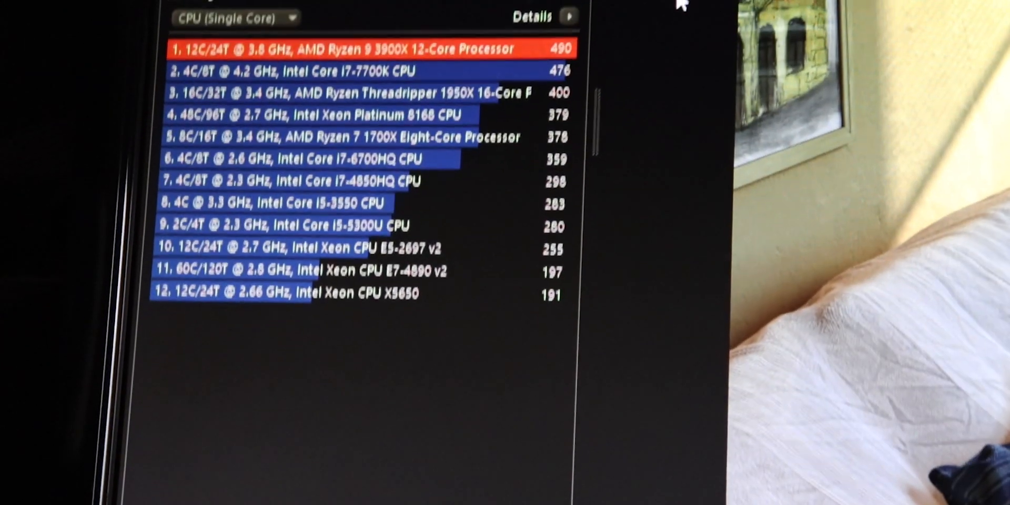
{"action": "scroll", "scroll_direction": "up", "scroll_amount": 3}
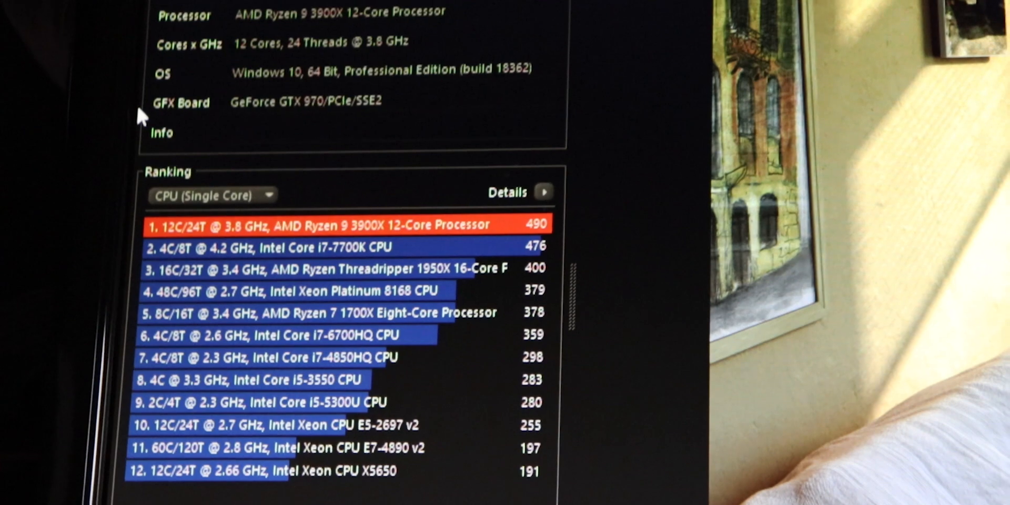
{"action": "scroll", "scroll_direction": "up", "scroll_amount": 3}
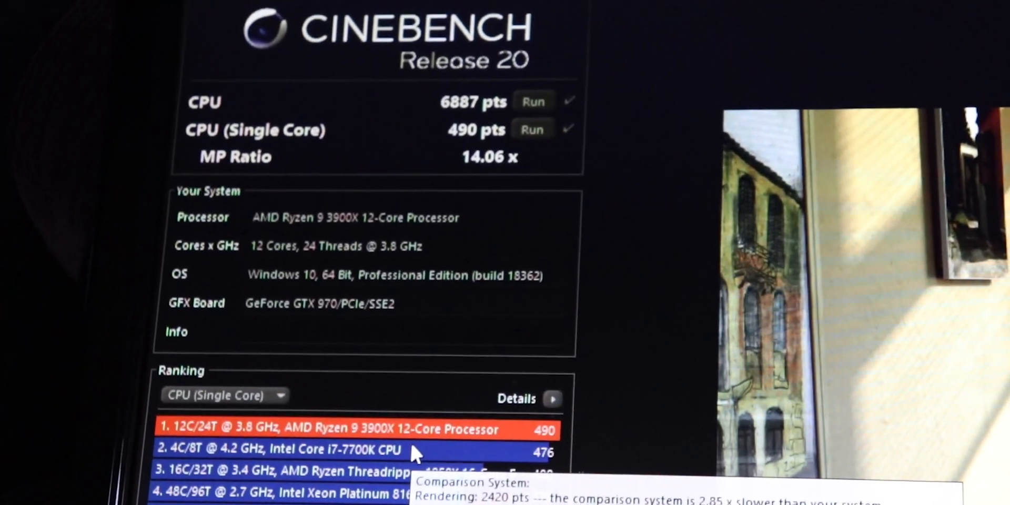
Rank systems by MP Ratio, showing the Ryzen 9 3900X fifth at 14.06x.
{"action": "left_click", "coordinate": [224, 395]}
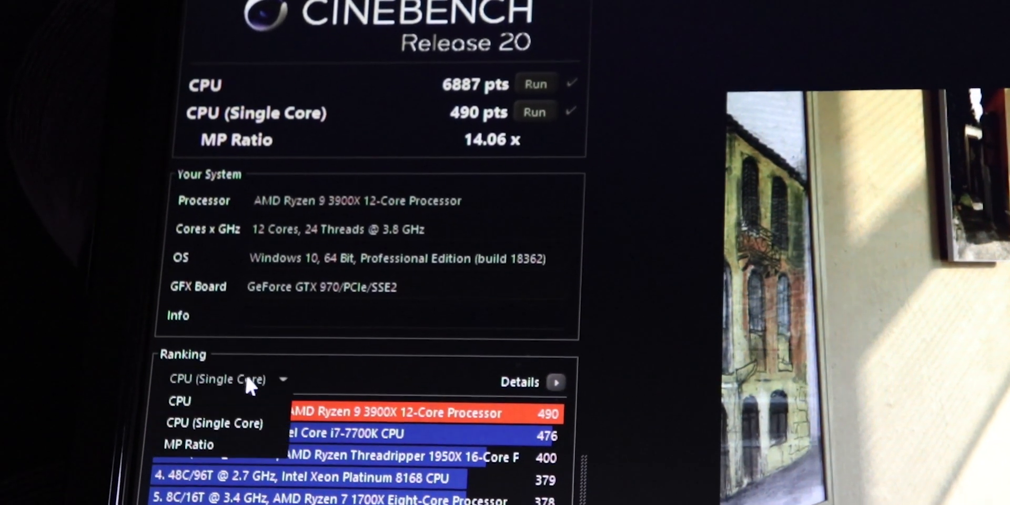
{"action": "left_click", "coordinate": [187, 444]}
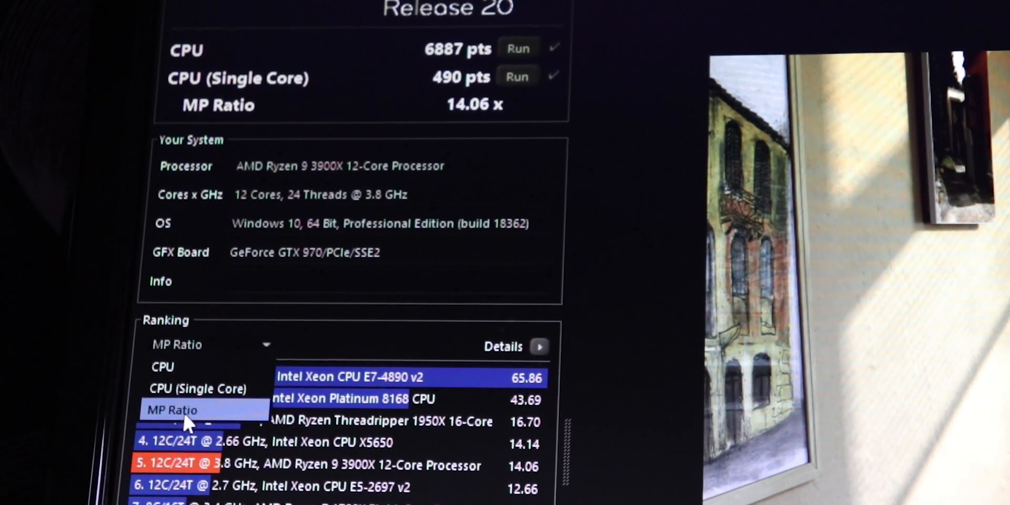
{"action": "left_click", "coordinate": [171, 410]}
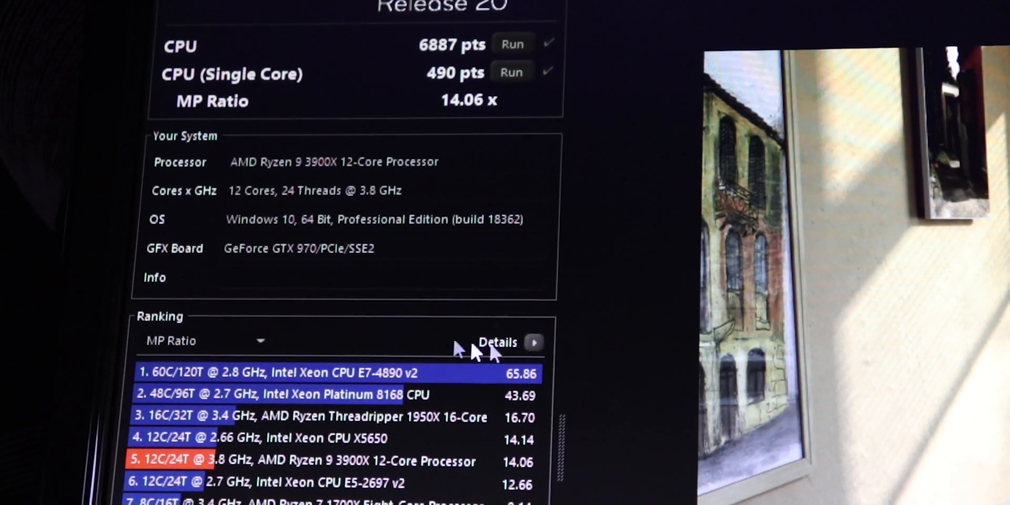
{"action": "scroll", "scroll_direction": "down", "scroll_amount": 3}
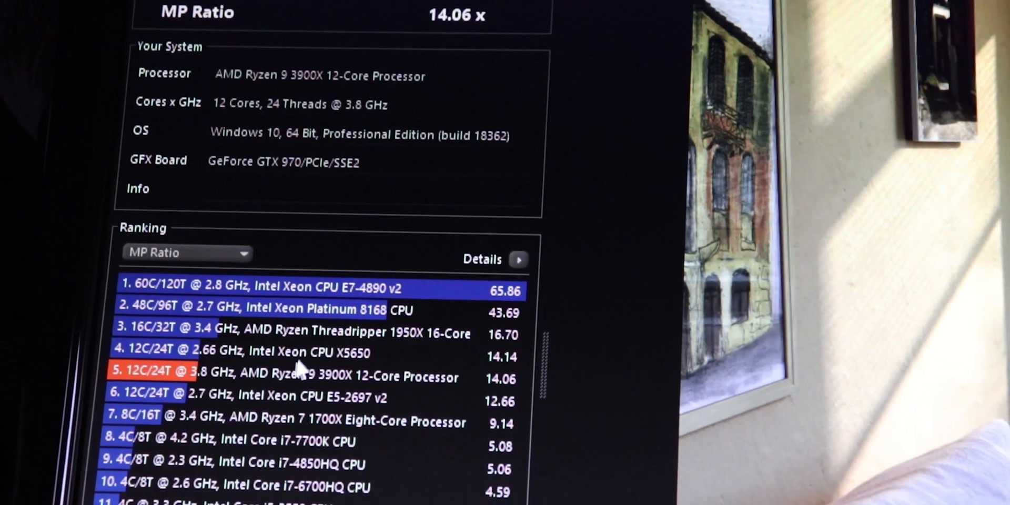
{"action": "scroll", "scroll_direction": "down", "scroll_amount": 3}
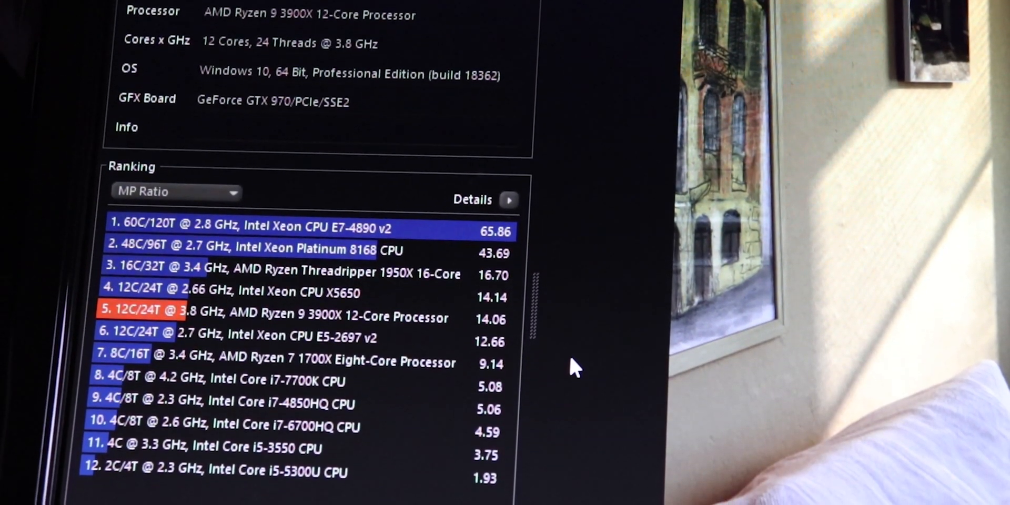
{"action": "scroll", "scroll_direction": "down", "scroll_amount": 3}
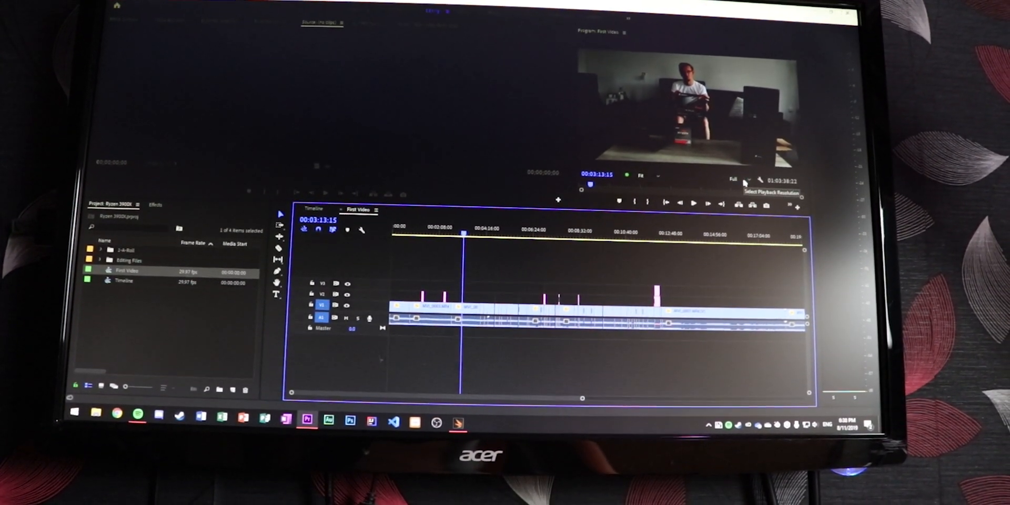
Keep Full playback resolution and scrub the First Video sequence to about 00:04:11.
{"action": "left_click", "coordinate": [735, 187]}
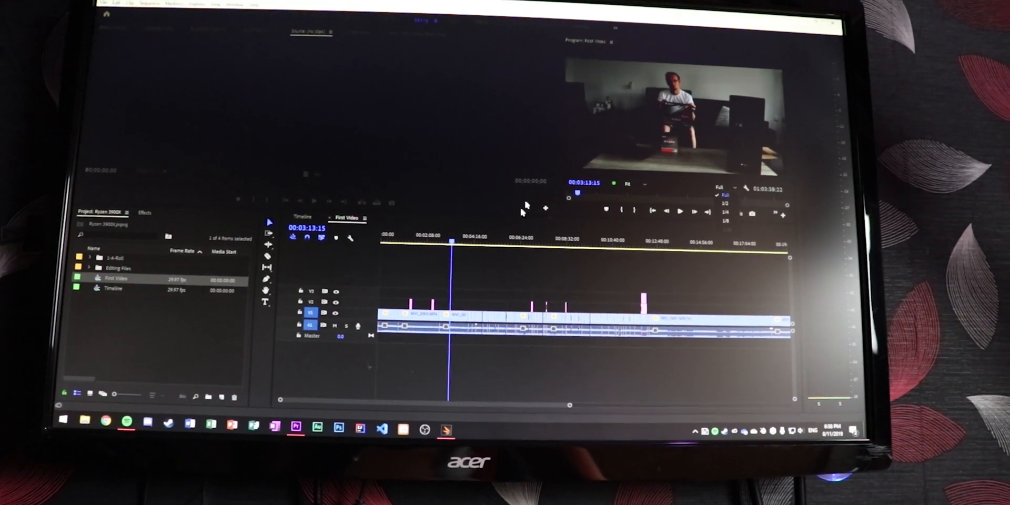
{"action": "left_click", "coordinate": [425, 242]}
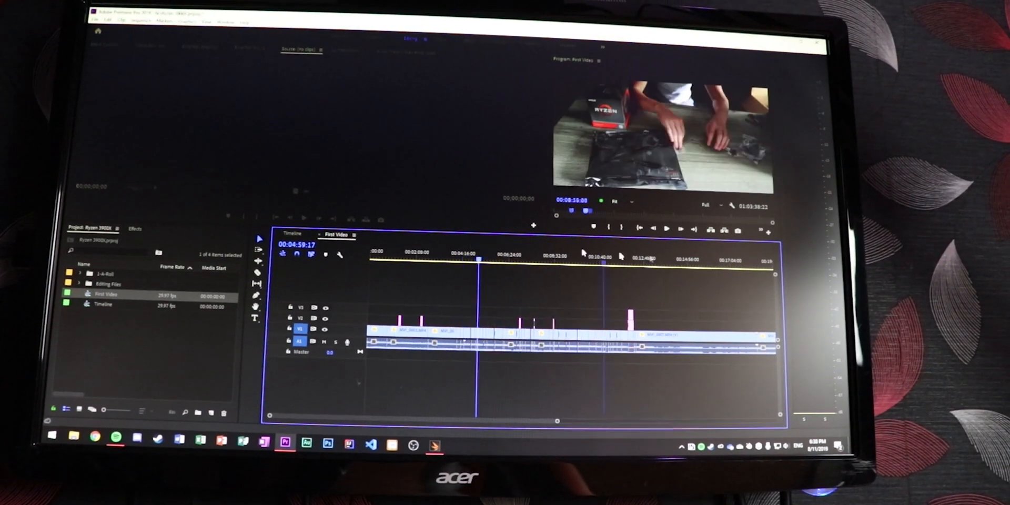
{"action": "left_click", "coordinate": [533, 257]}
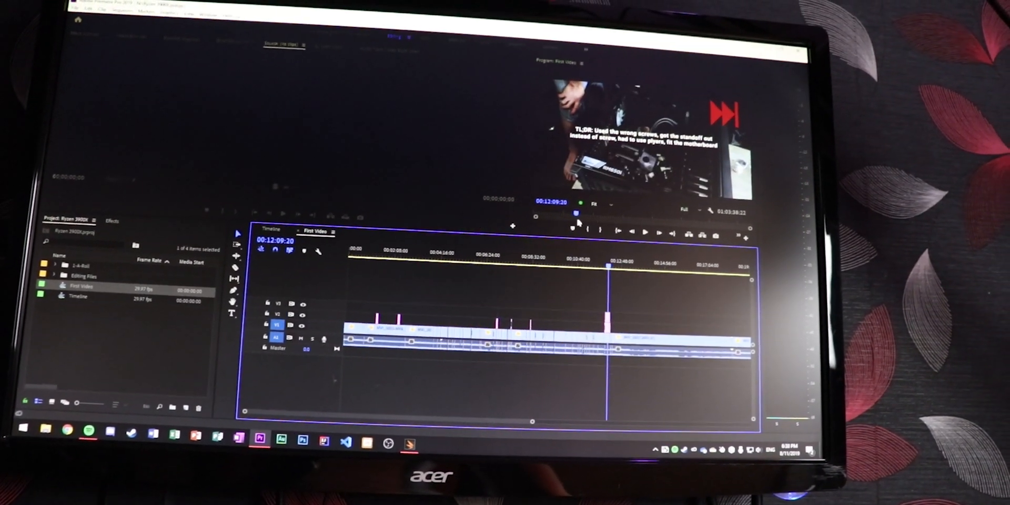
{"action": "left_click", "coordinate": [657, 232]}
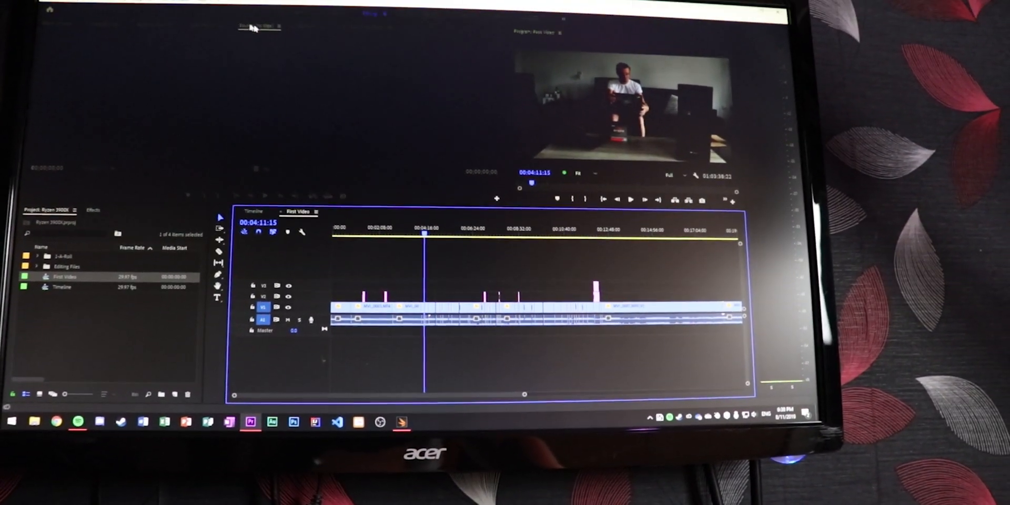
Set the sequence's video preview size to 7680×3840 in Sequence Settings.
{"action": "left_click", "coordinate": [95, 14]}
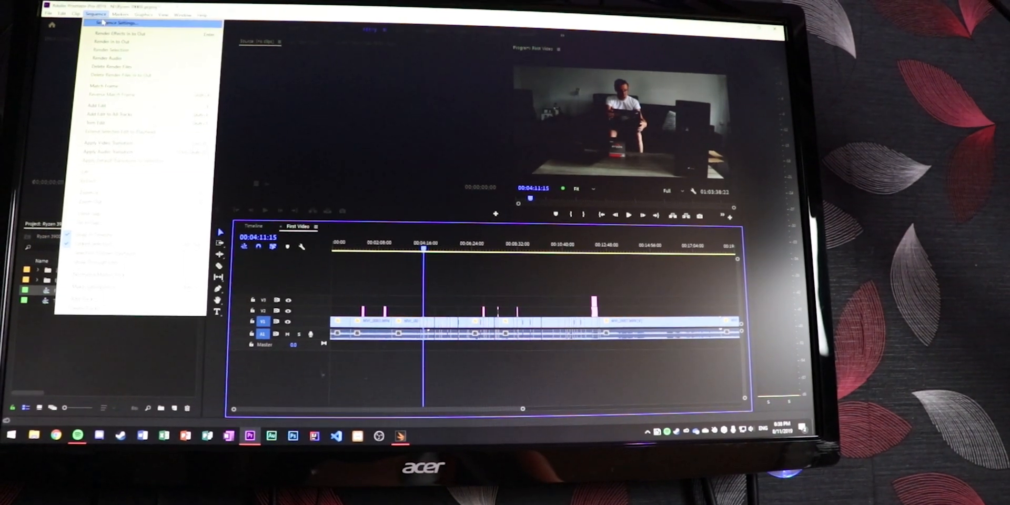
{"action": "left_click", "coordinate": [113, 22]}
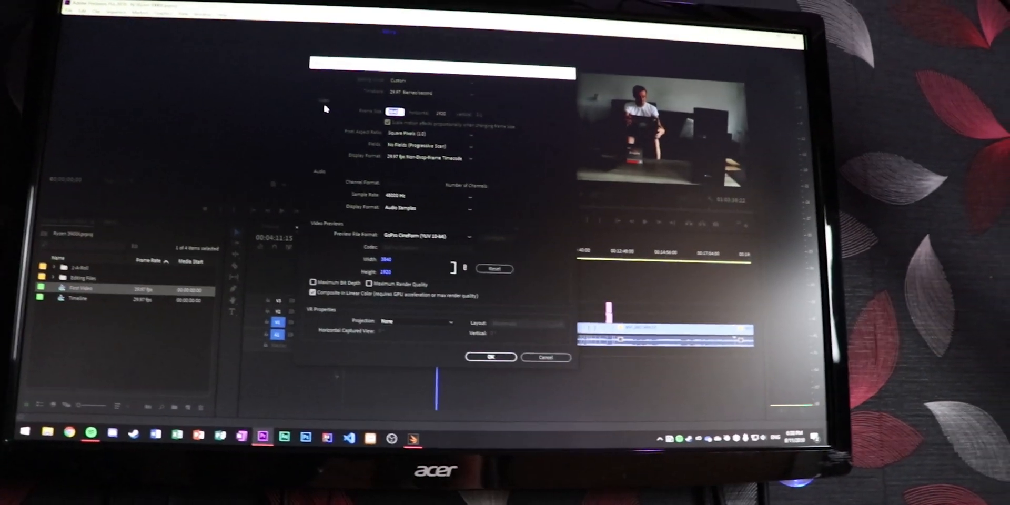
{"action": "left_click", "coordinate": [491, 356]}
{"action": "type", "text": "7680"}
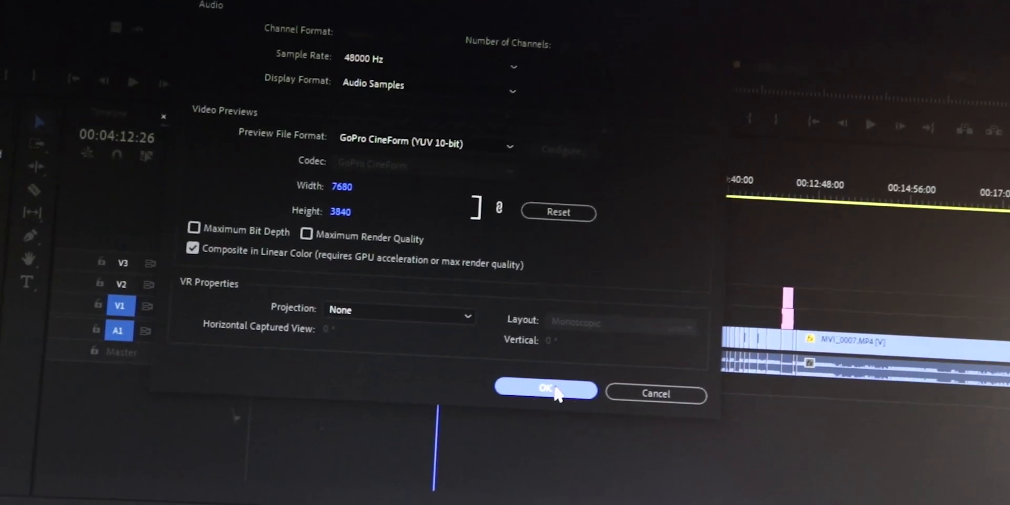
{"action": "left_click", "coordinate": [545, 390]}
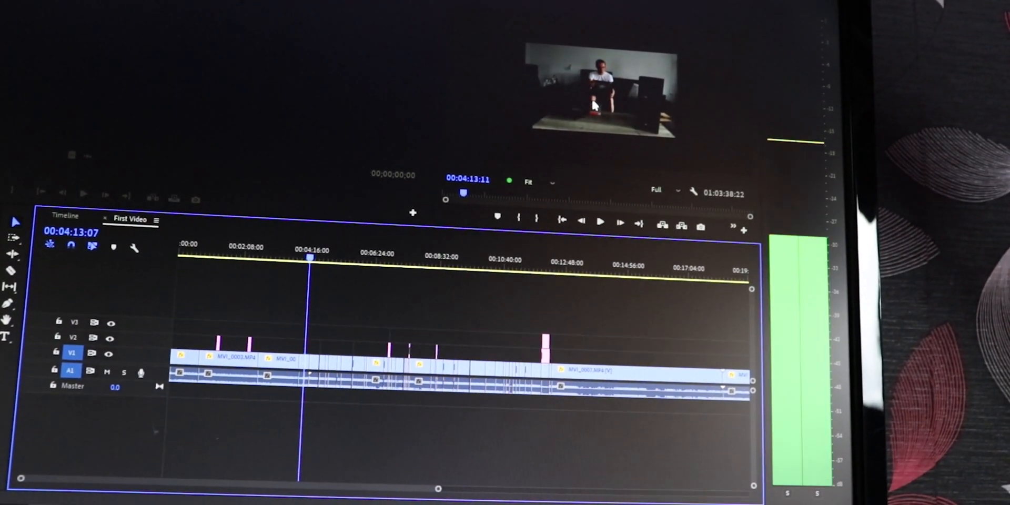
Scrub and play the sequence with 8K previews at 1/2 playback resolution around 00:03:16.
{"action": "left_click", "coordinate": [599, 222]}
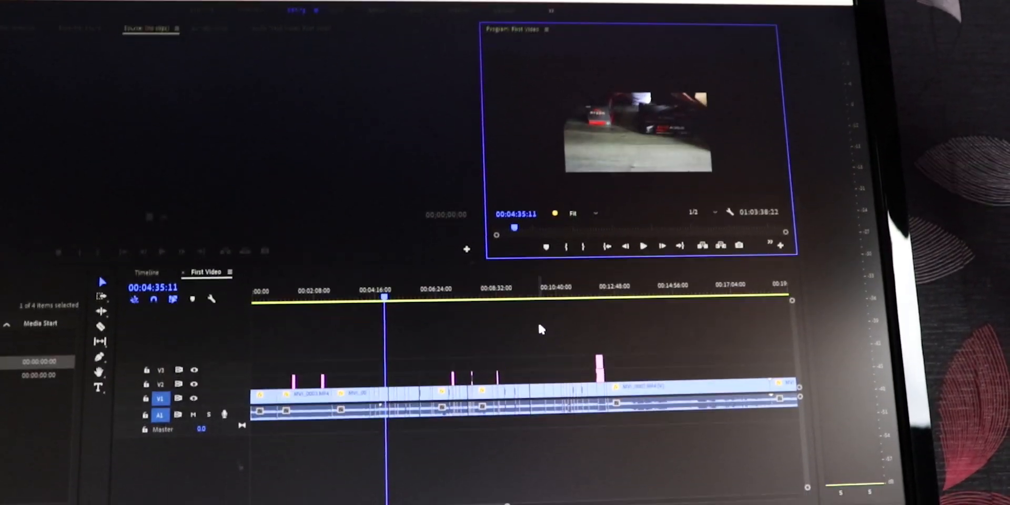
{"action": "left_click", "coordinate": [643, 245]}
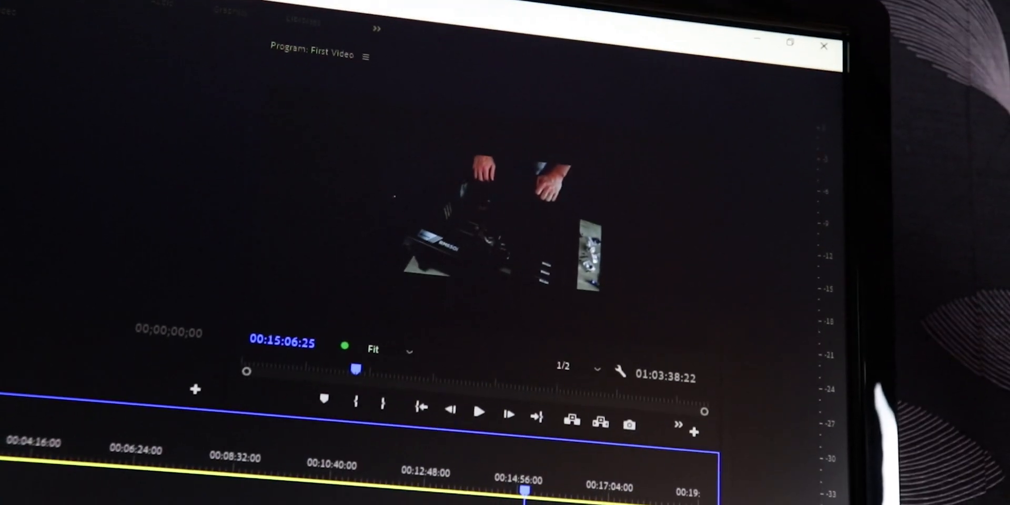
{"action": "left_click", "coordinate": [479, 413]}
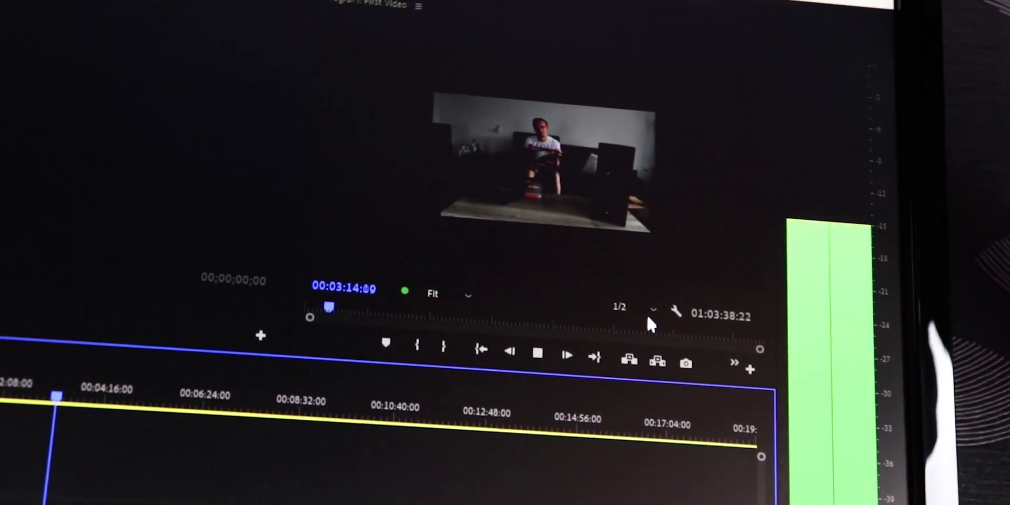
{"action": "left_click", "coordinate": [652, 307]}
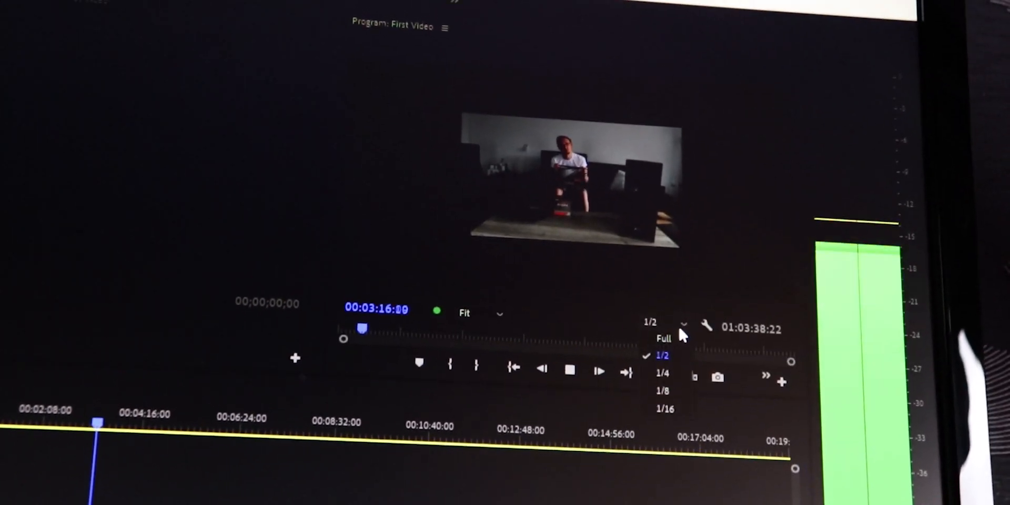